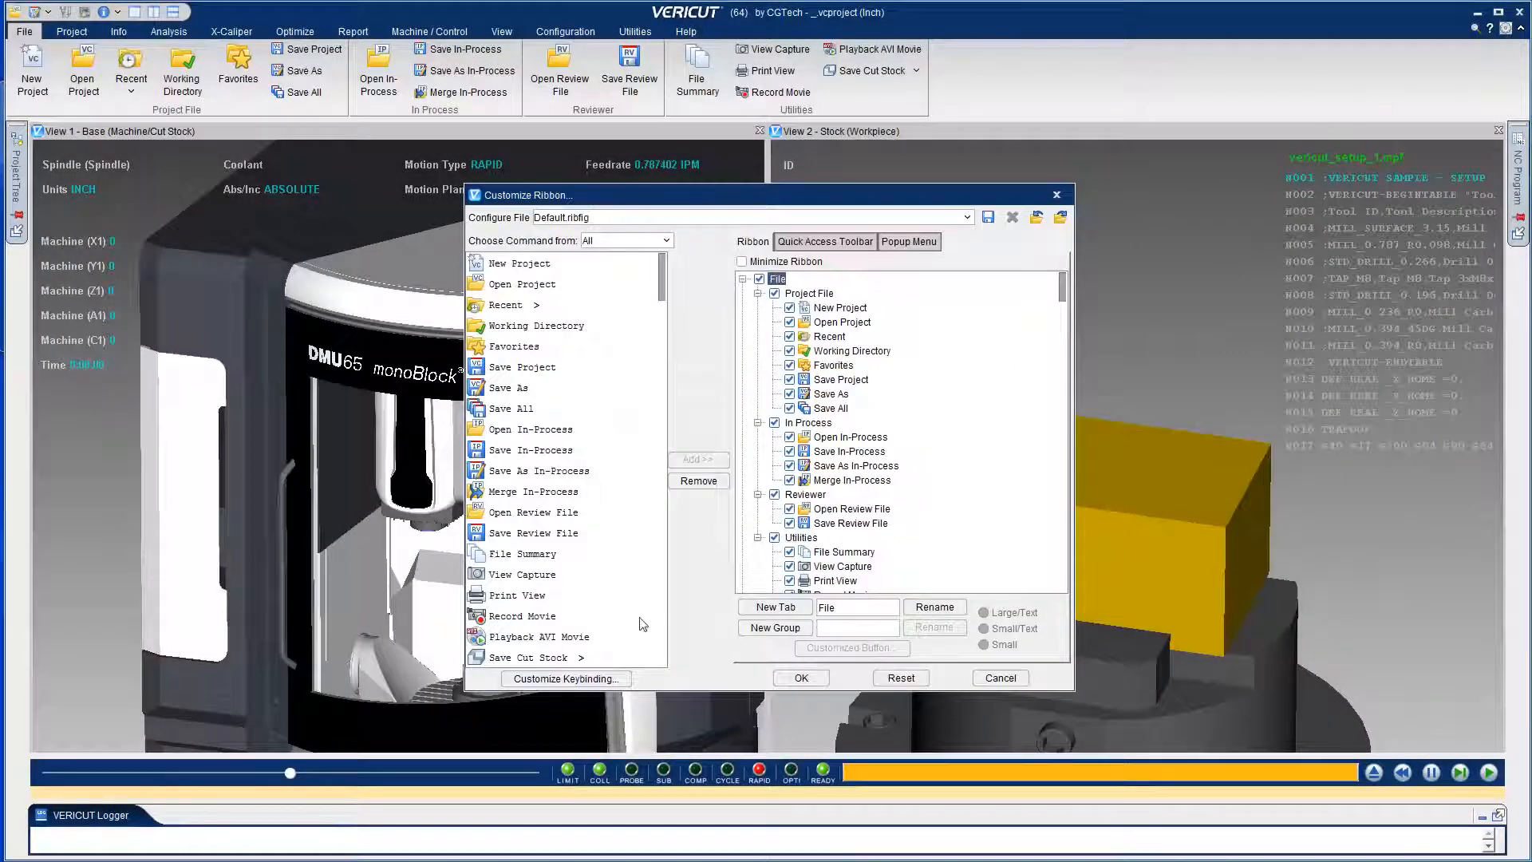
Bind Alt+P to VCR > Play / Start-Stop Options in Customize Keybinding.
click(565, 678)
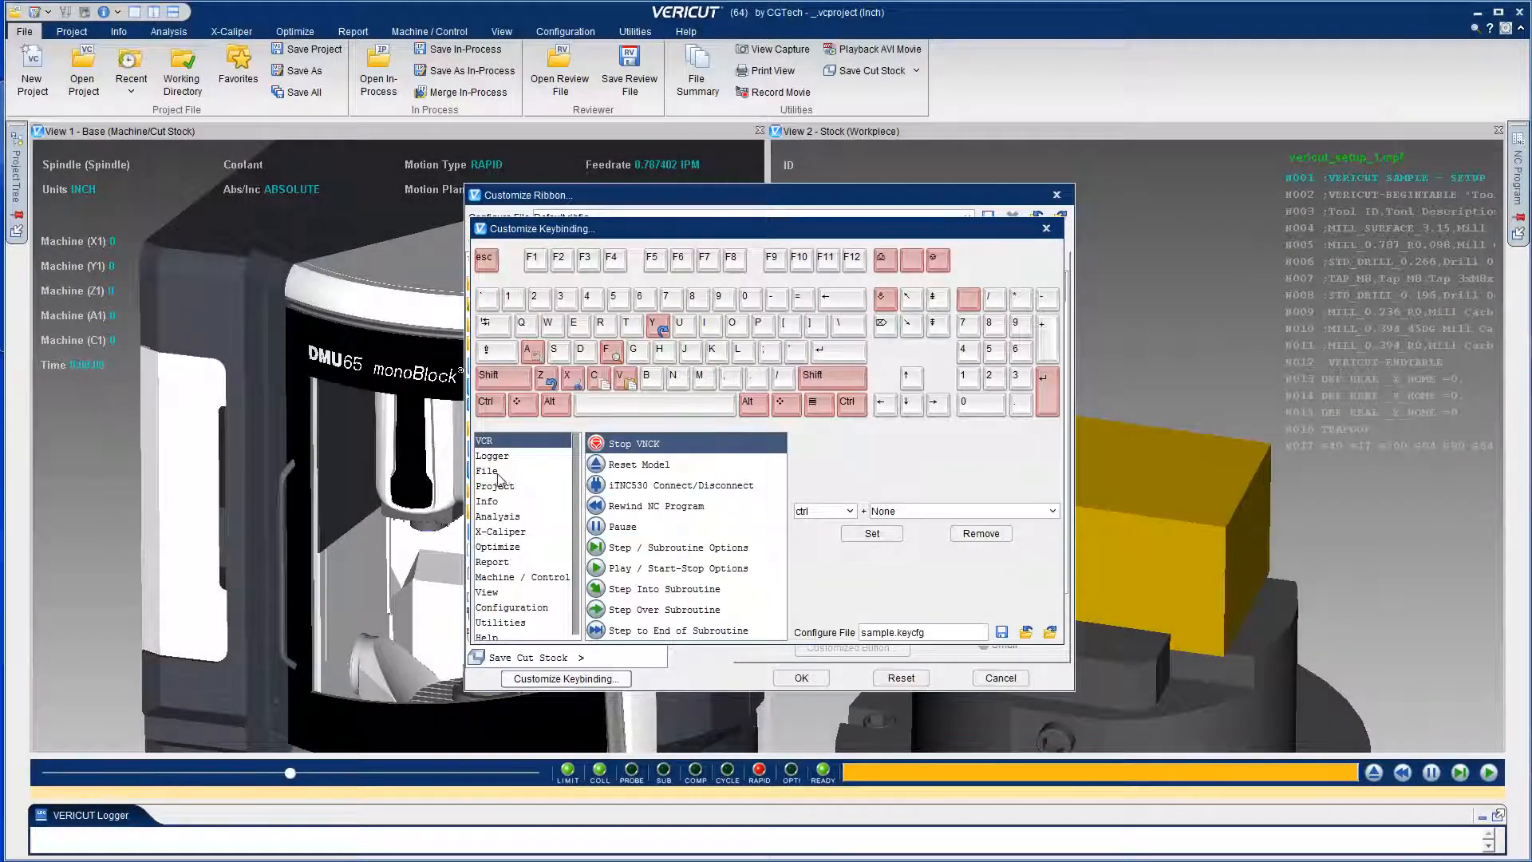
click(487, 470)
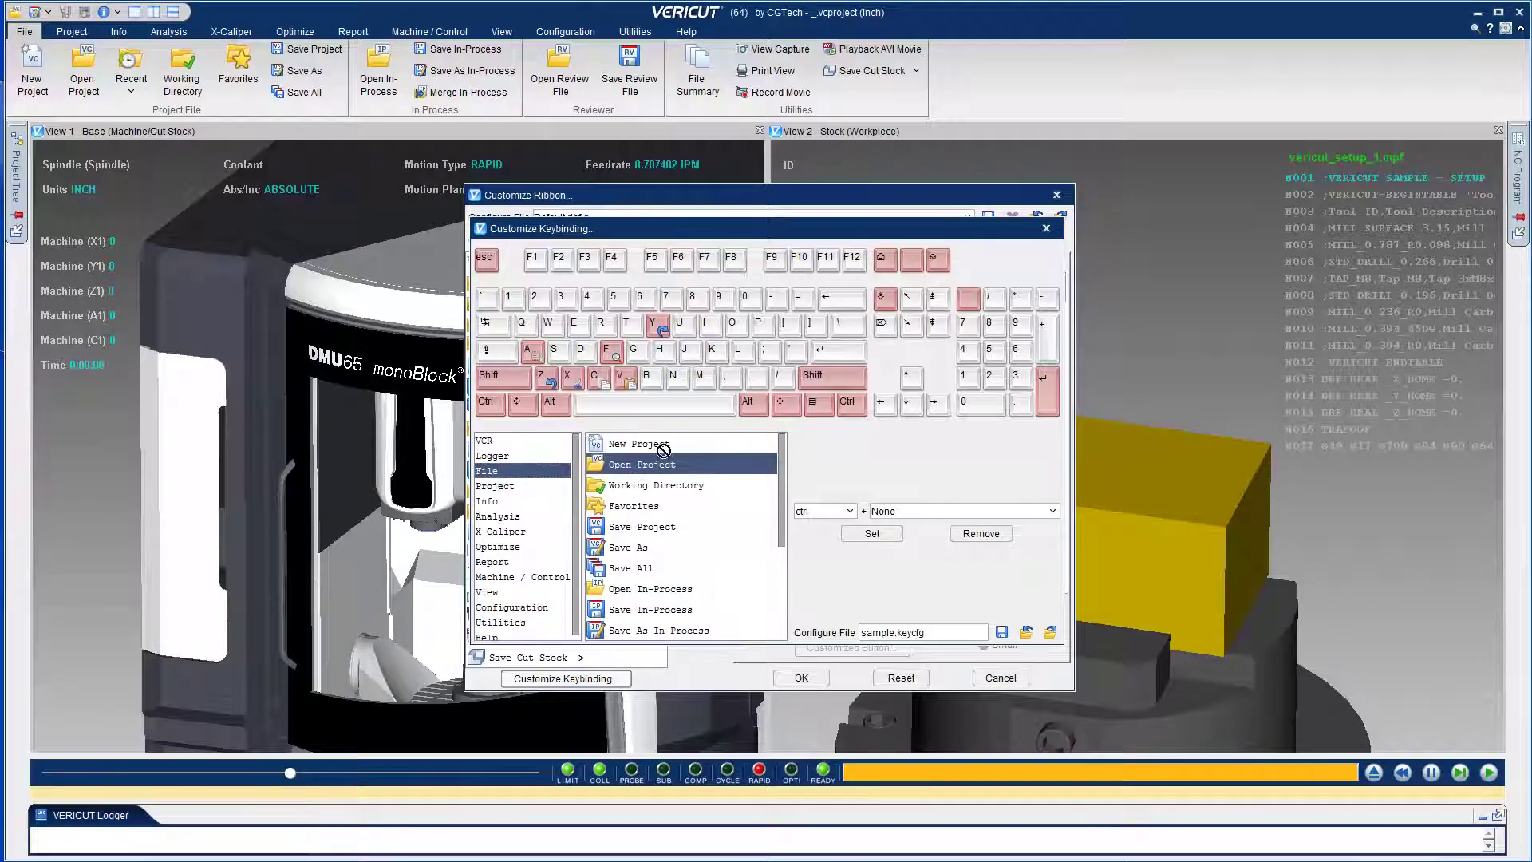
click(486, 501)
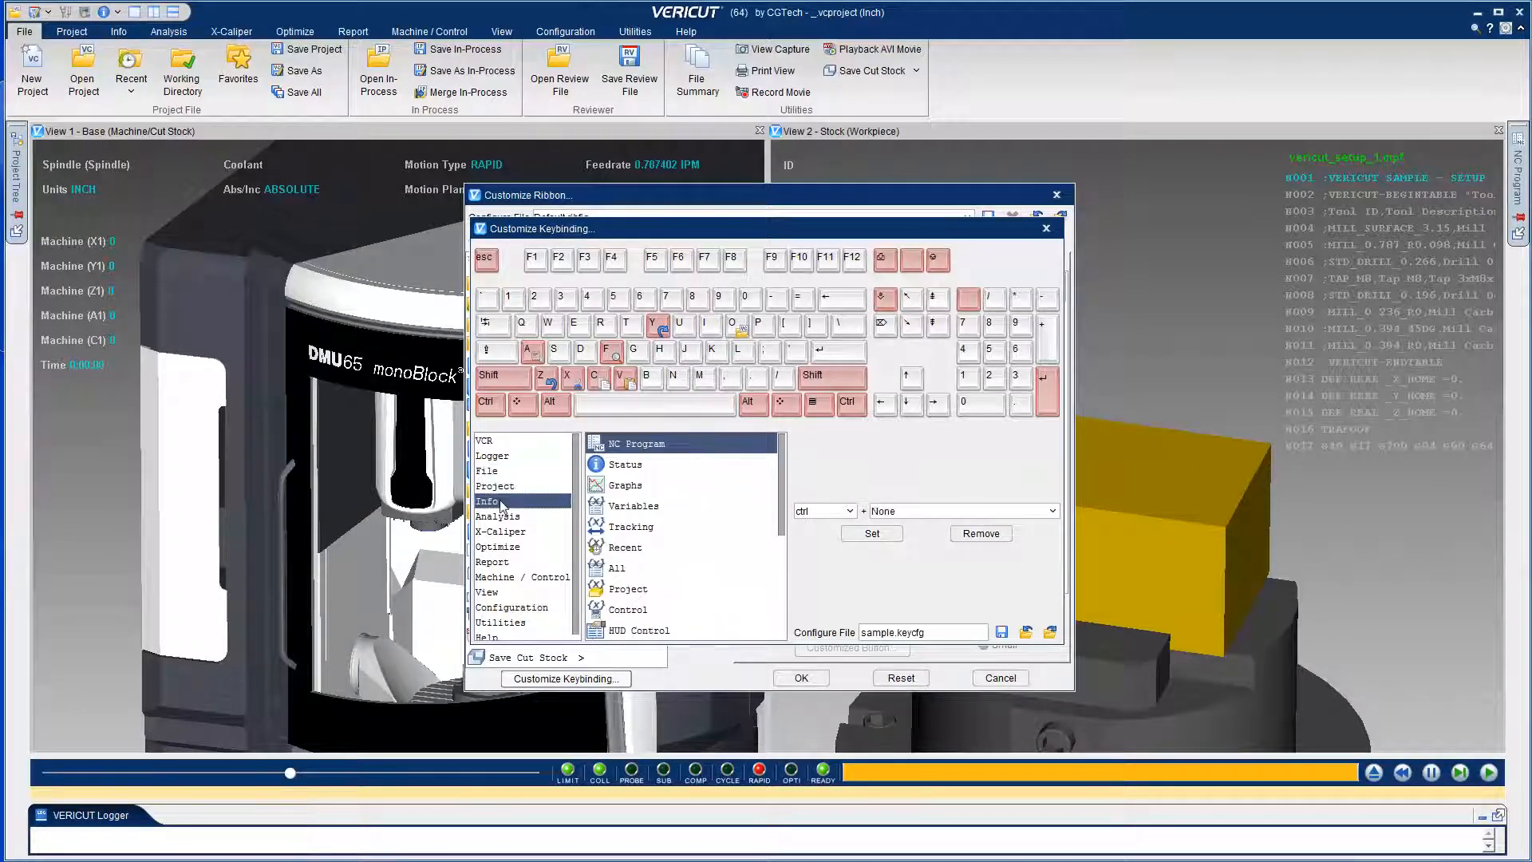
click(624, 464)
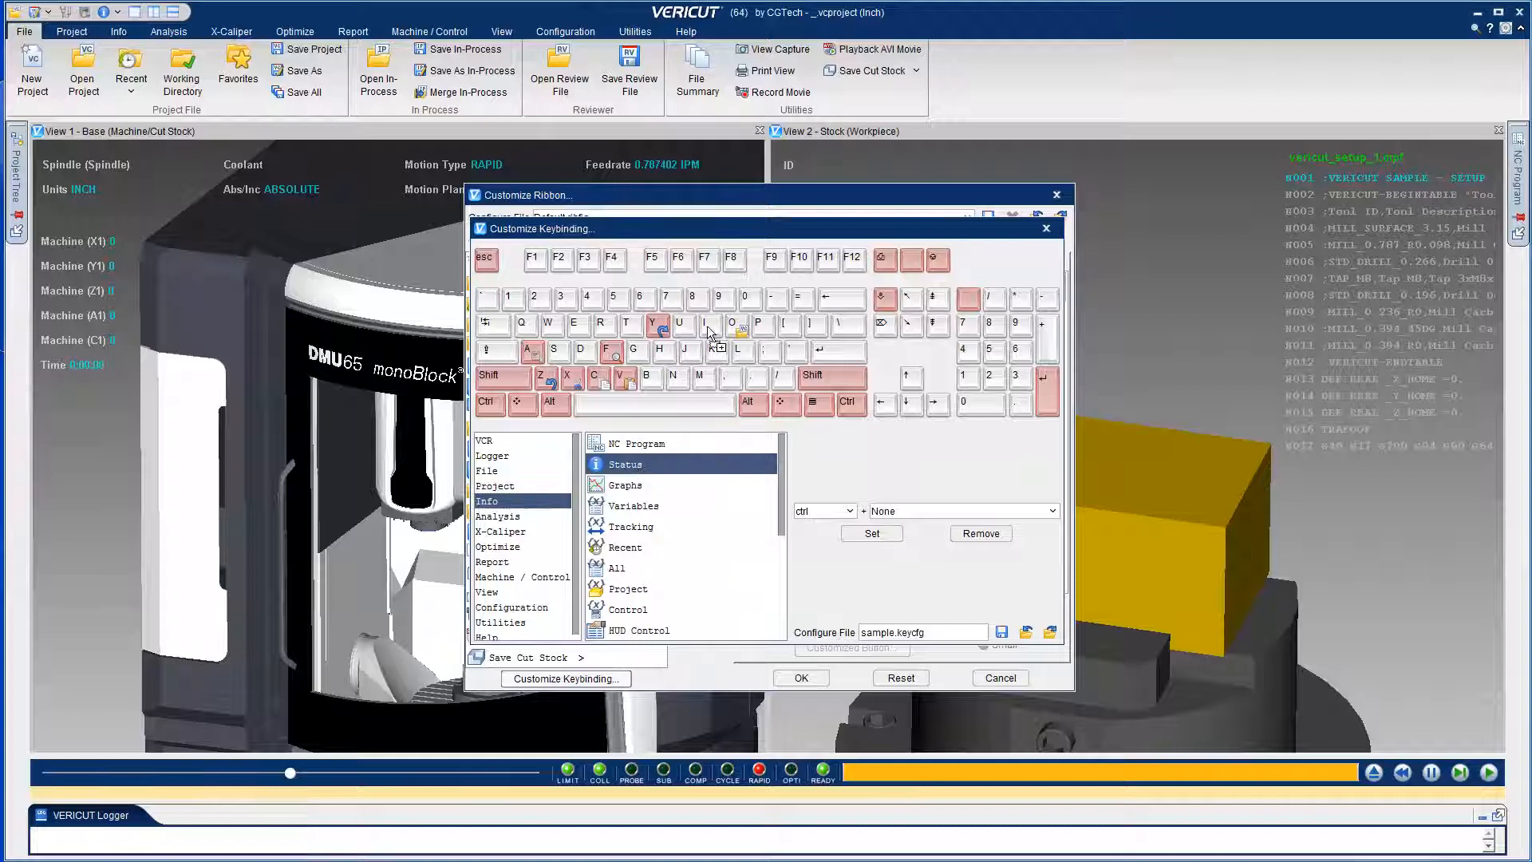
click(823, 510)
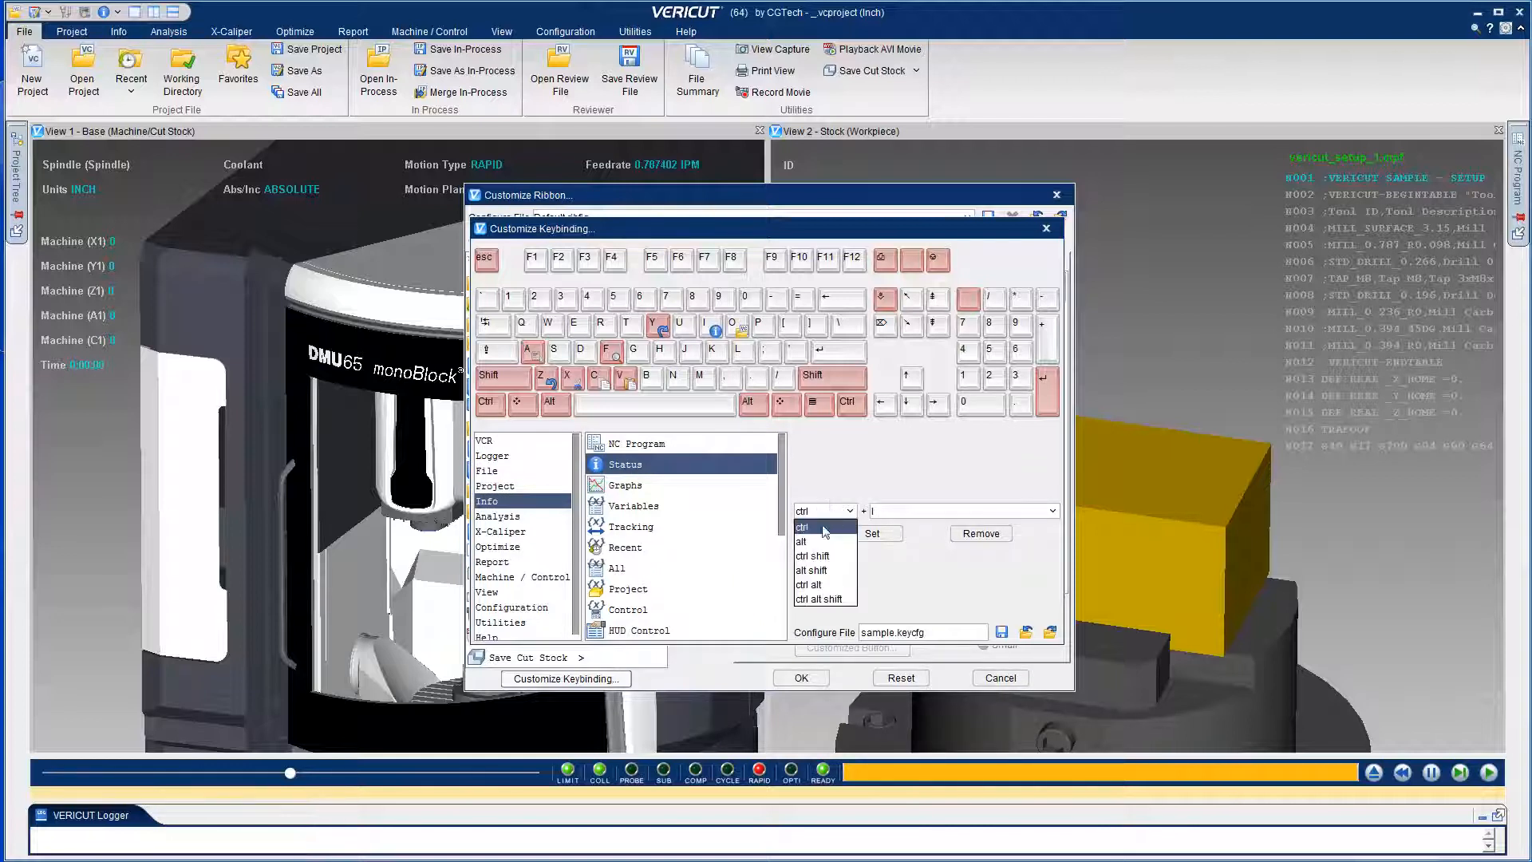
click(483, 440)
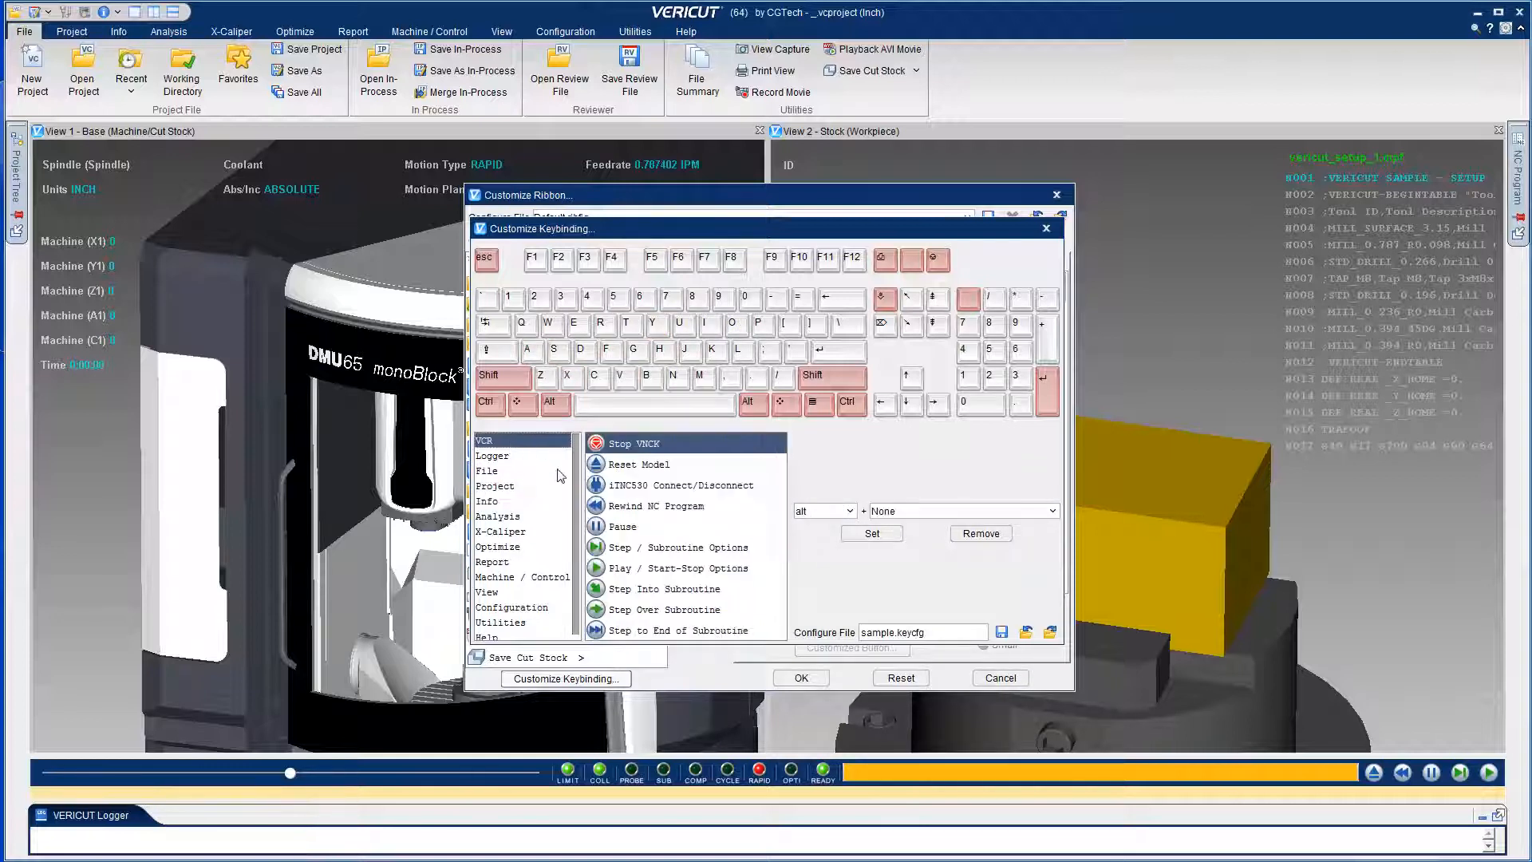
click(680, 567)
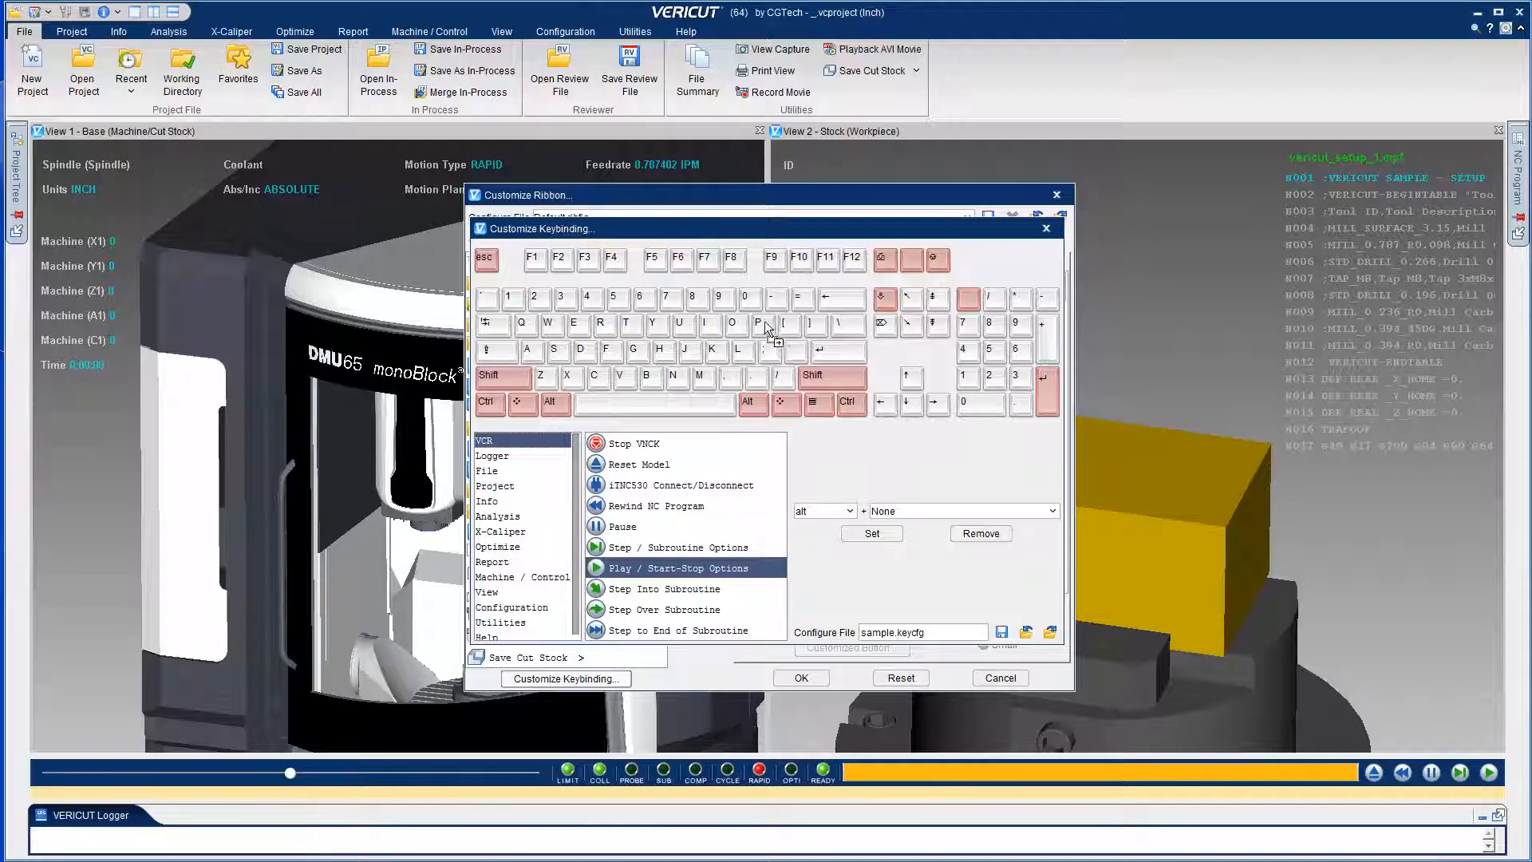
click(757, 323)
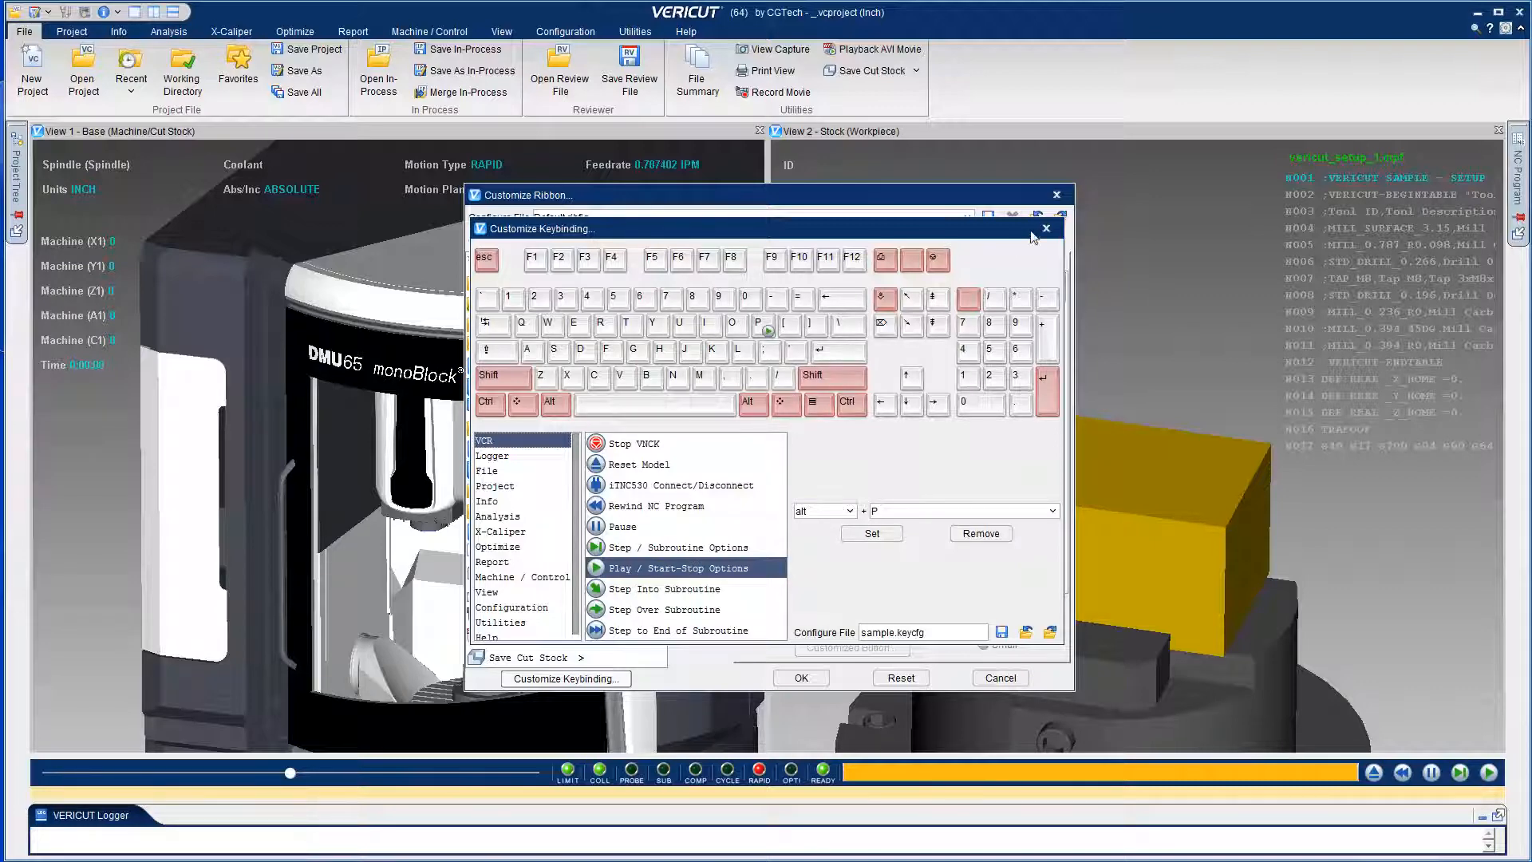
click(1045, 229)
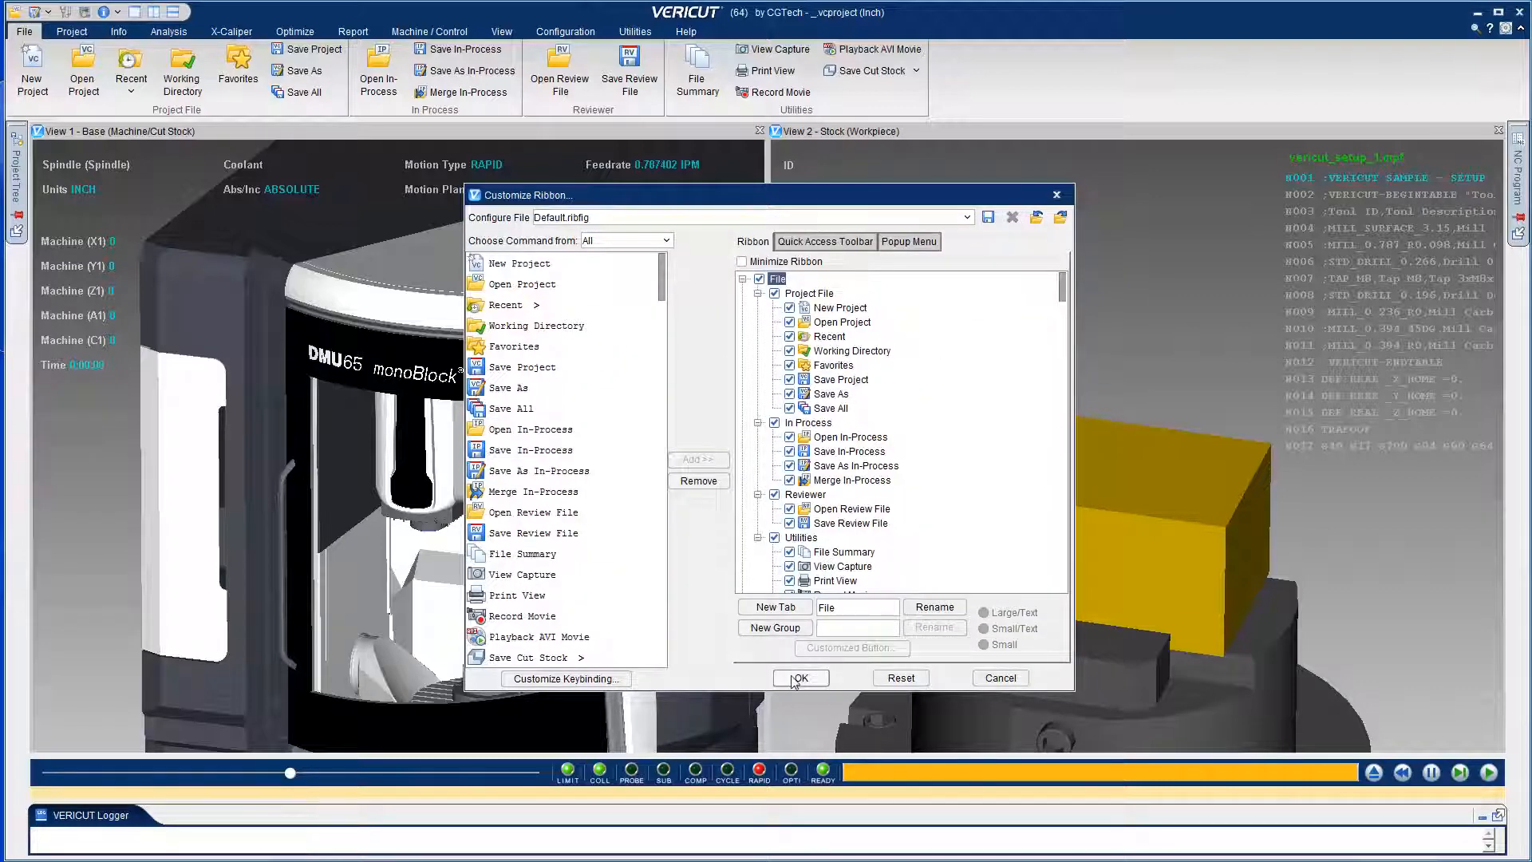
Confirm the ribbon customization with OK so the simulation can be played.
click(799, 677)
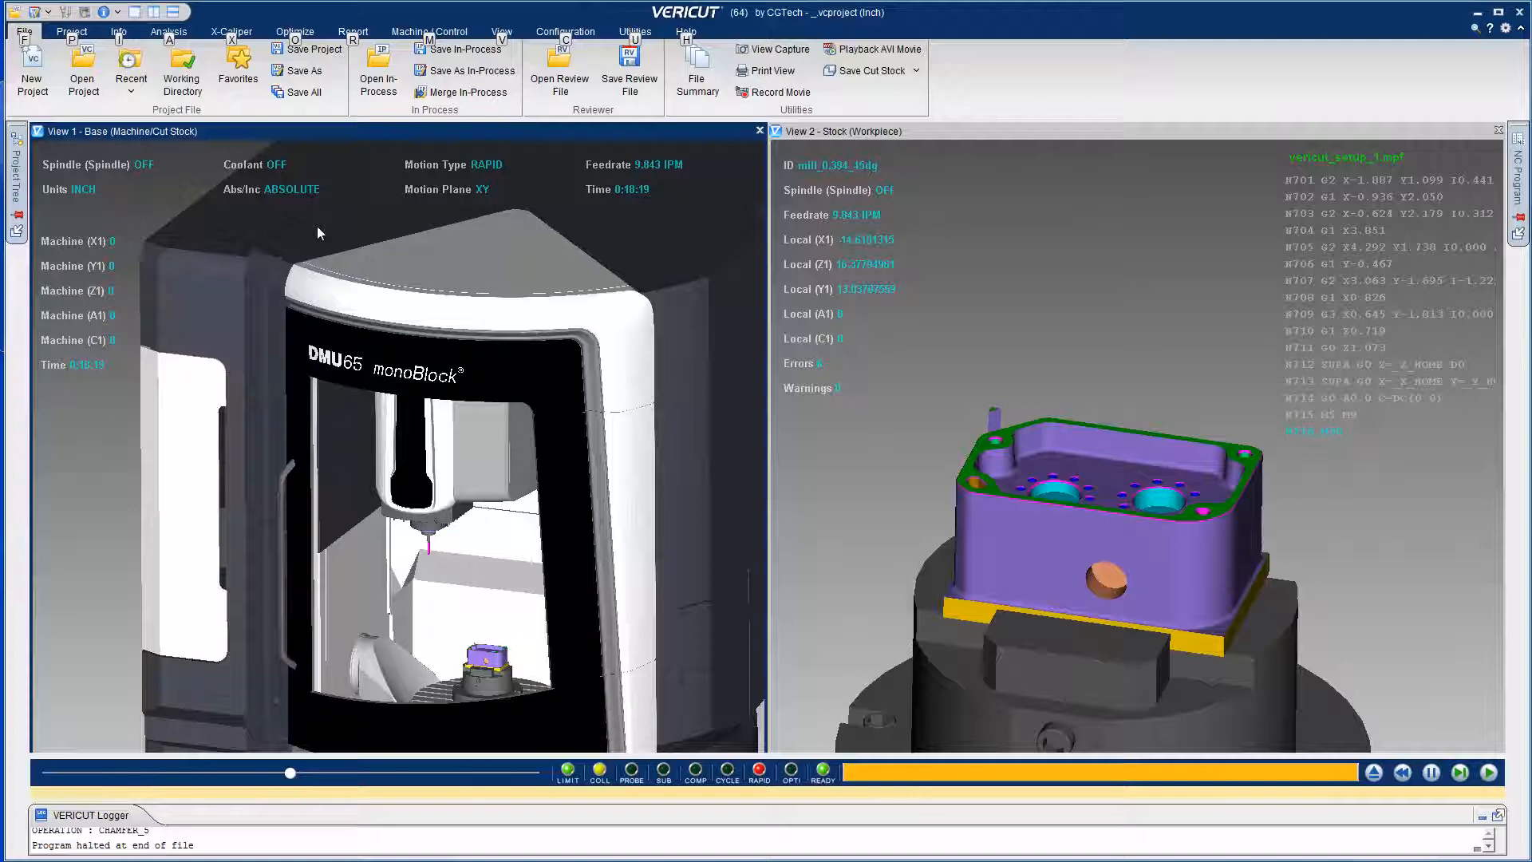
Open Tool Manager from the Project tab to list the project's tools, including tap_m8.
click(71, 30)
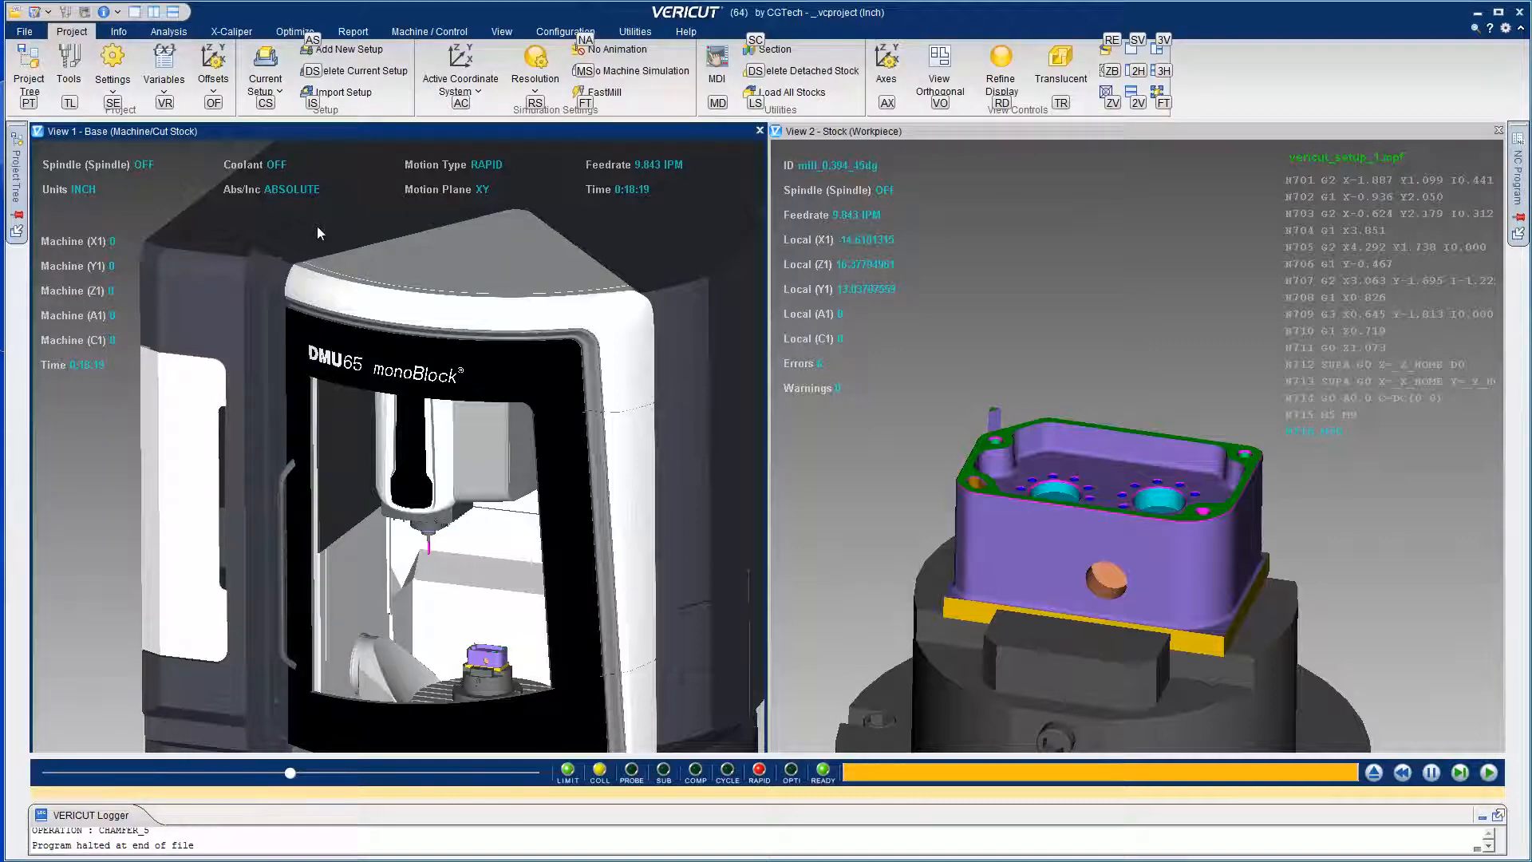
click(69, 64)
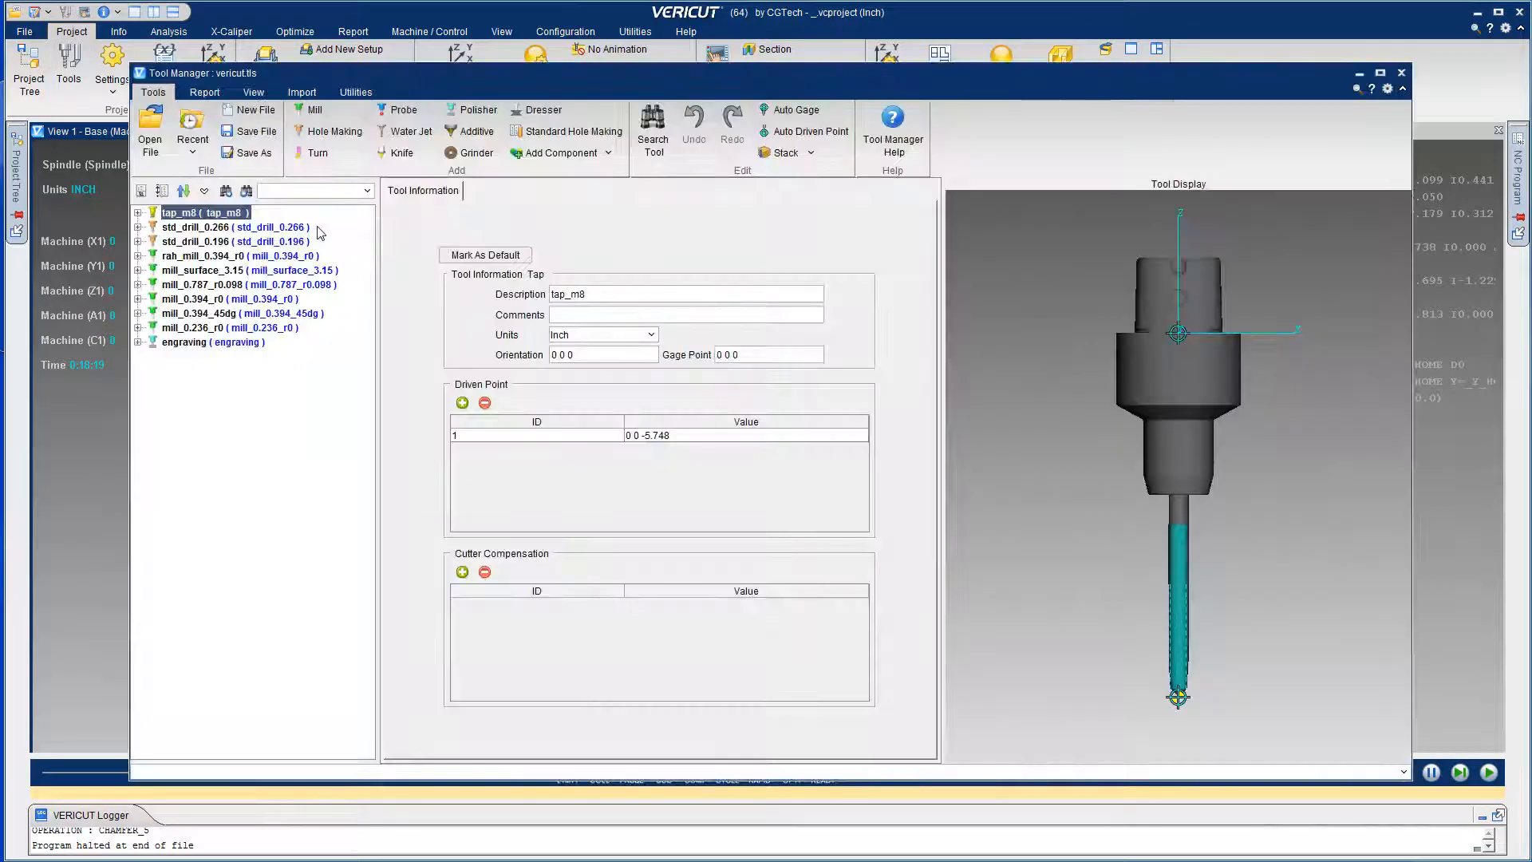